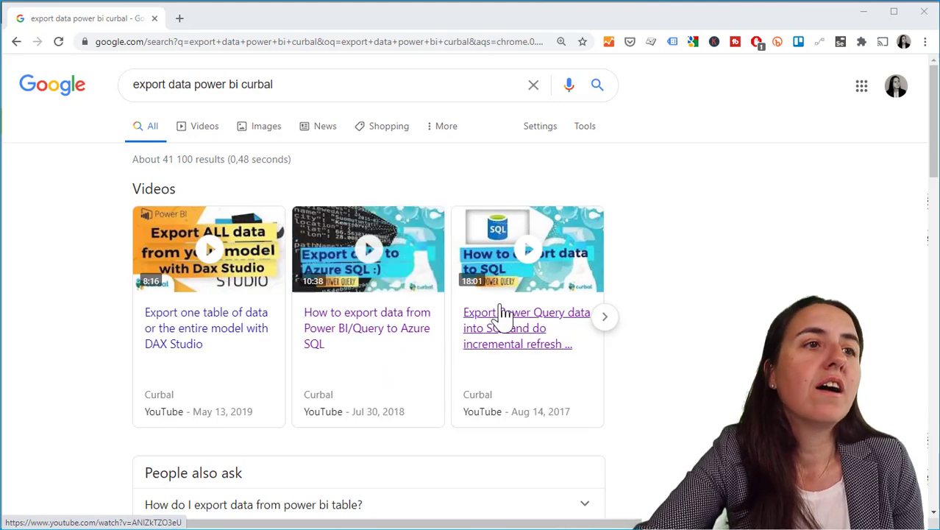
pyautogui.moveTo(606, 317)
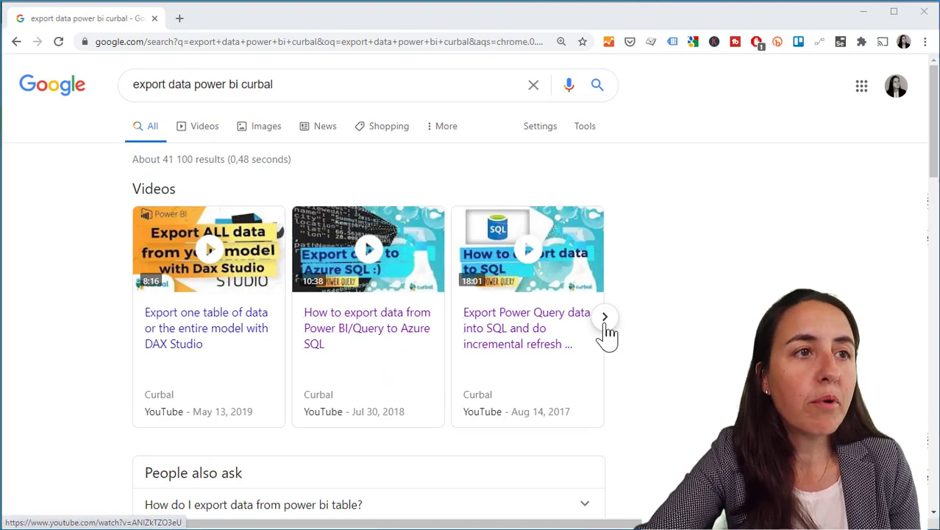
# - Review the Covid query's Source step and return to its final applied step
pyautogui.click(605, 316)
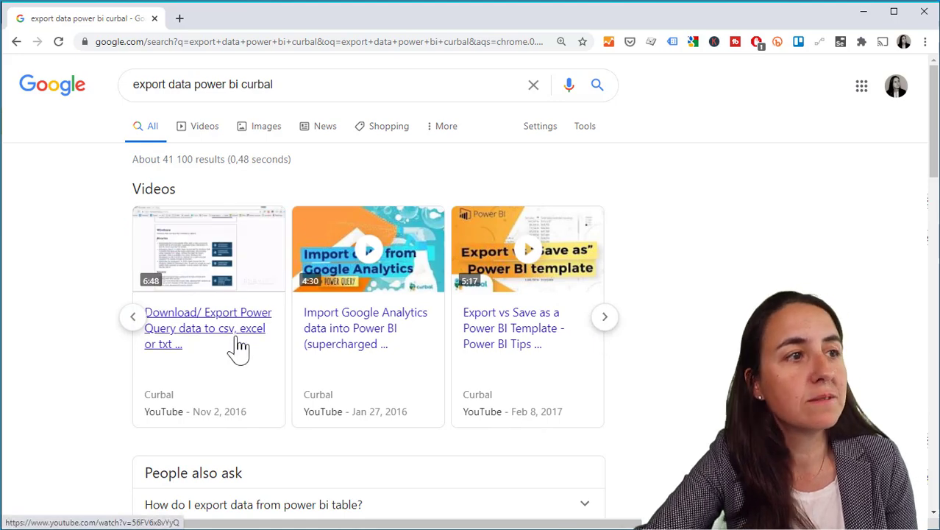
pyautogui.moveTo(544, 282)
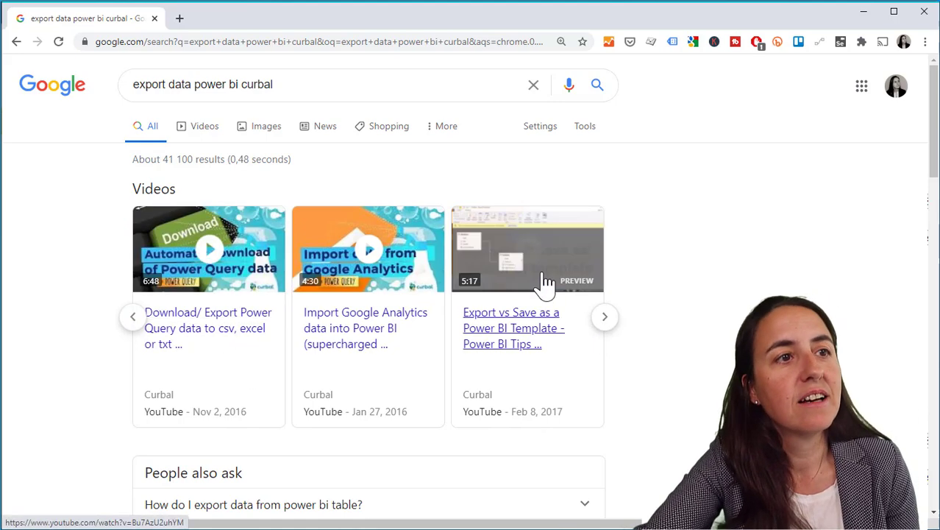
pyautogui.click(603, 316)
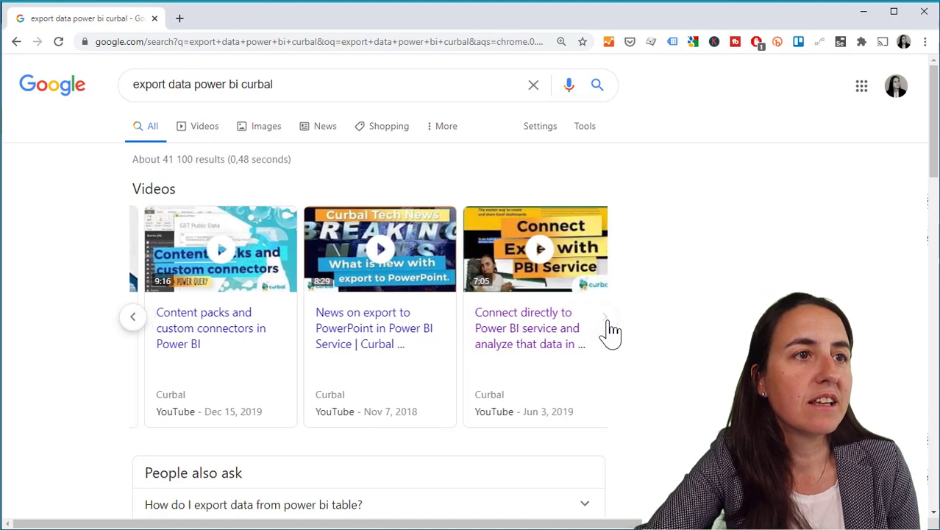
pyautogui.moveTo(552, 390)
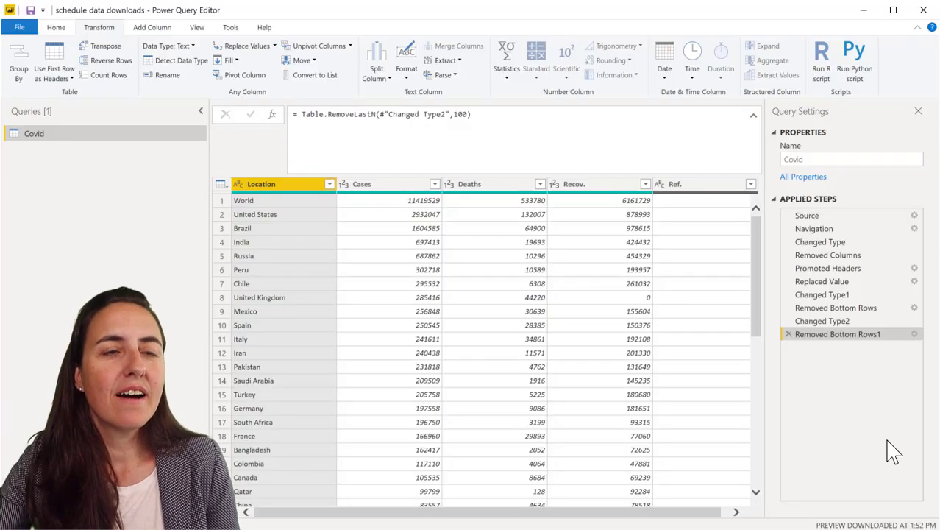
pyautogui.click(807, 214)
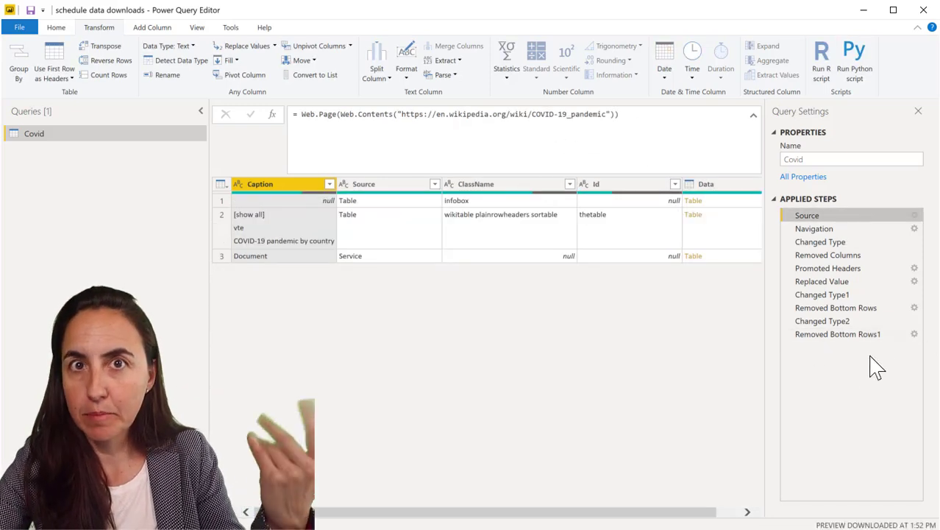
pyautogui.click(837, 332)
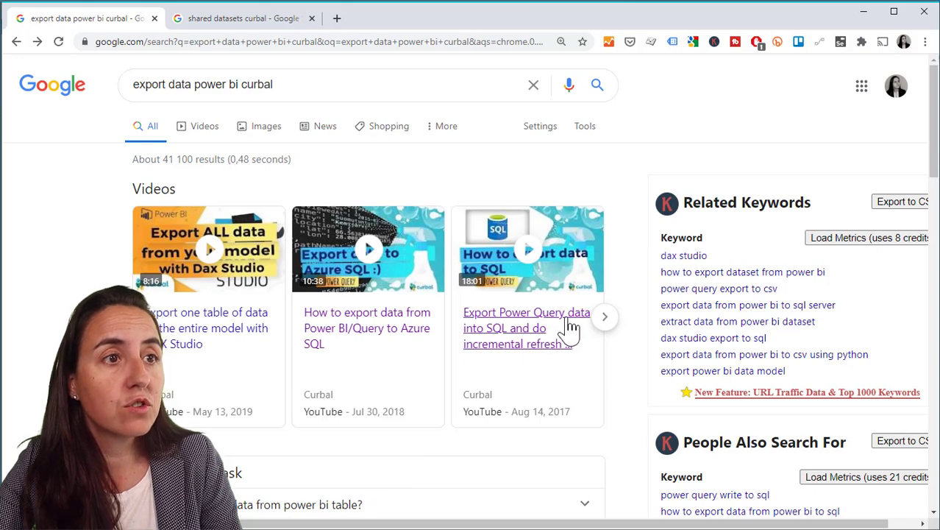
pyautogui.click(605, 316)
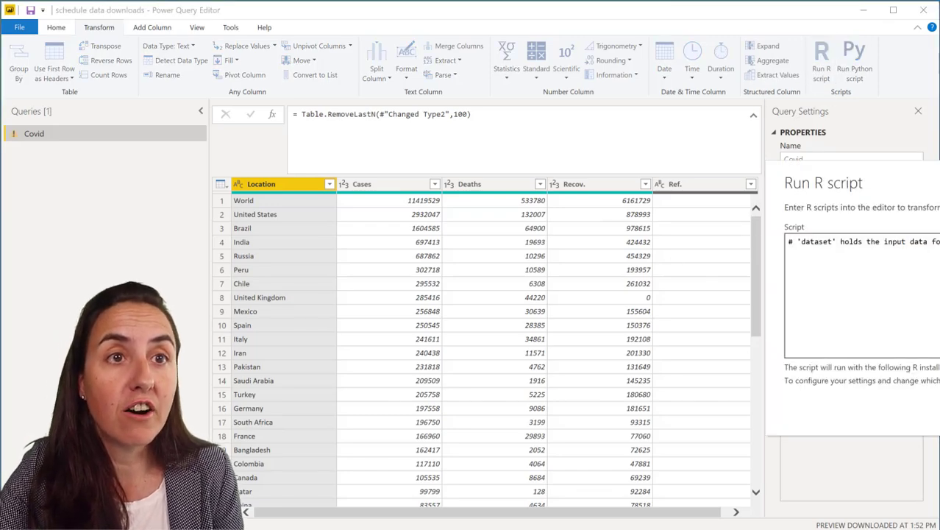
# - Add a Run R script step: write.csv(dataset, file = "C:/Users/RuthPozueloMartinez/Desktop/dataset.csv")
pyautogui.click(822, 58)
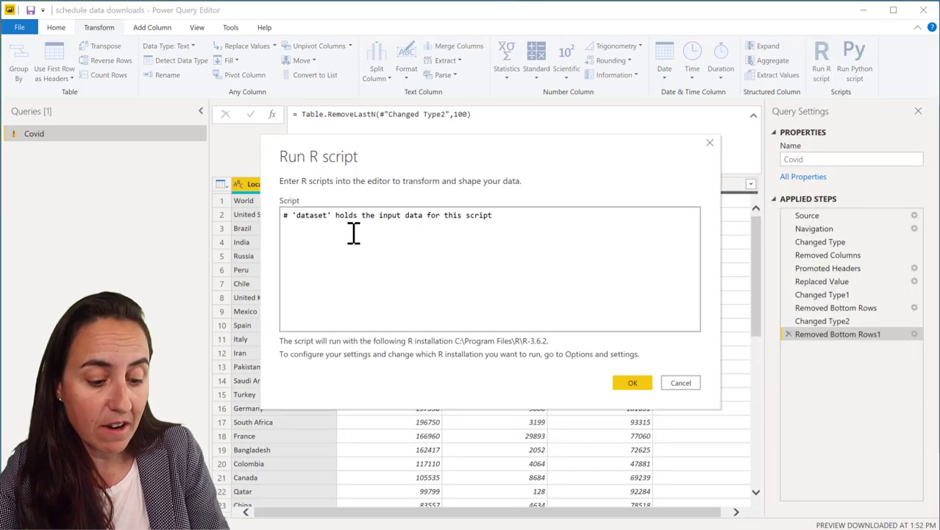
pyautogui.write('write.csv(dataset, file = "C:/Users/RuthPozueloMartinez/Desktop/dataset.csv")')
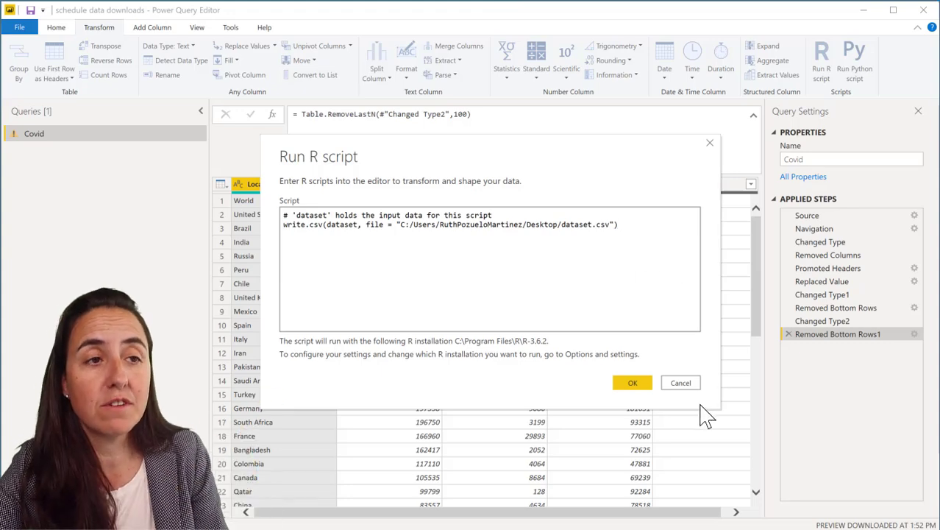
pyautogui.click(633, 383)
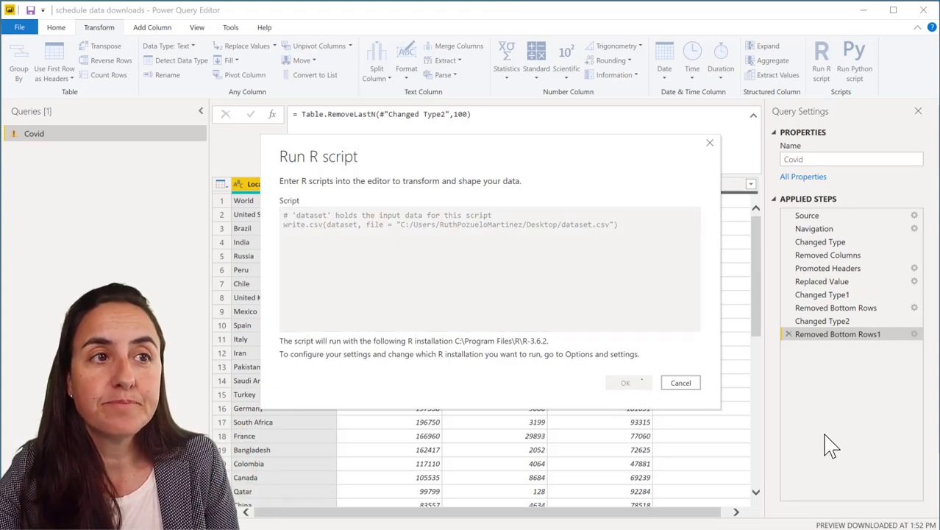
pyautogui.click(624, 383)
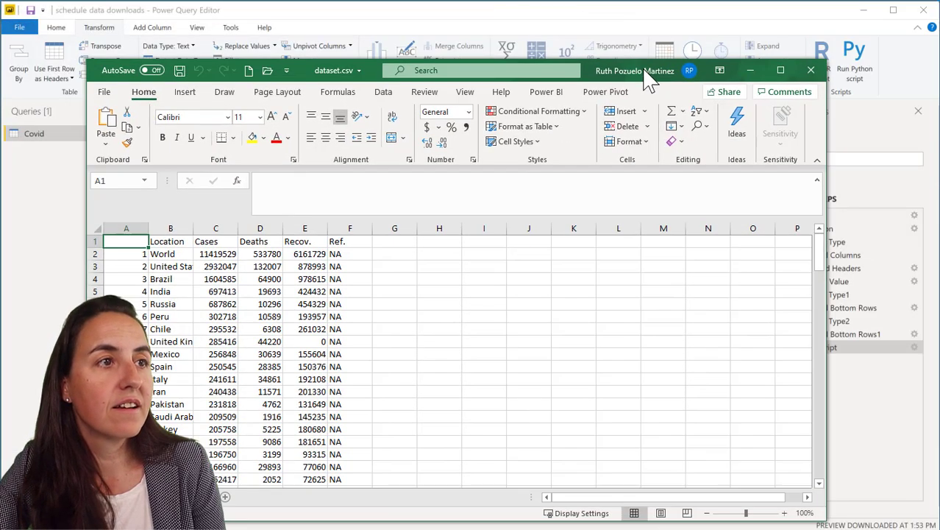
pyautogui.scroll(-3)
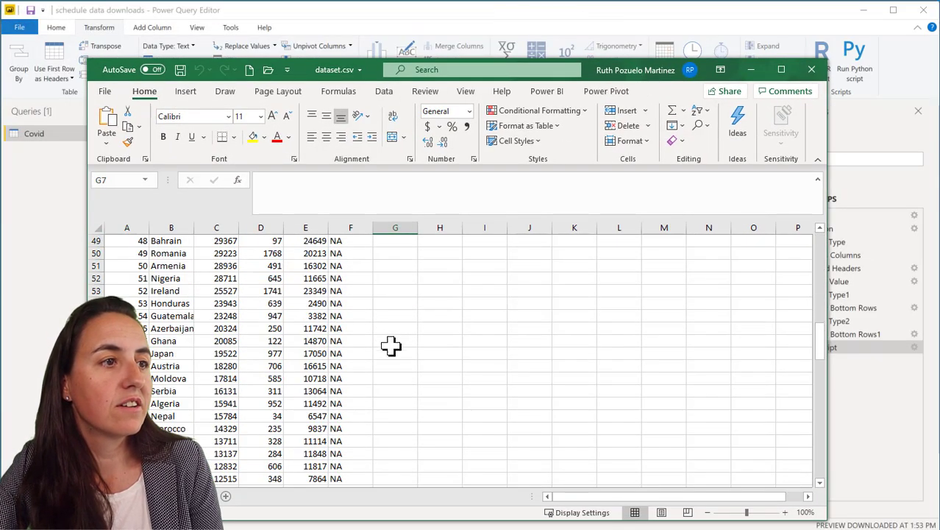
pyautogui.scroll(3)
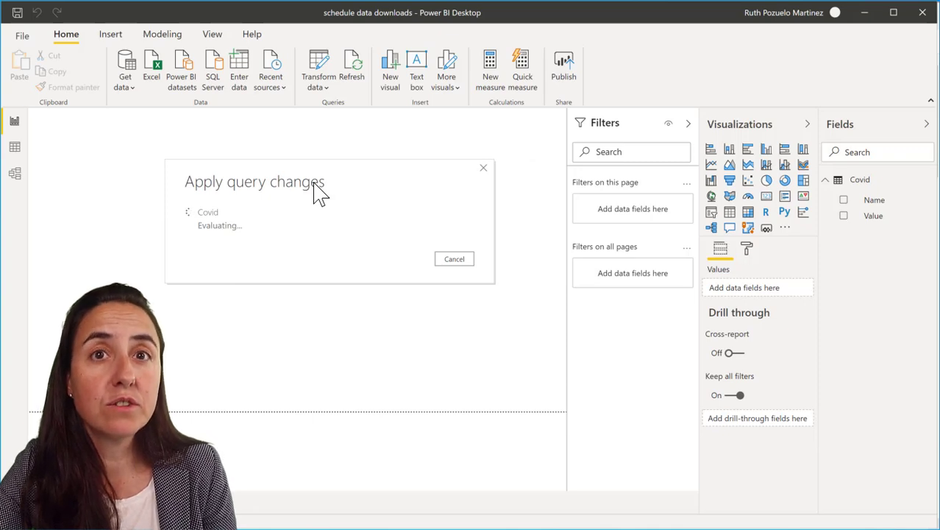
pyautogui.moveTo(350, 199)
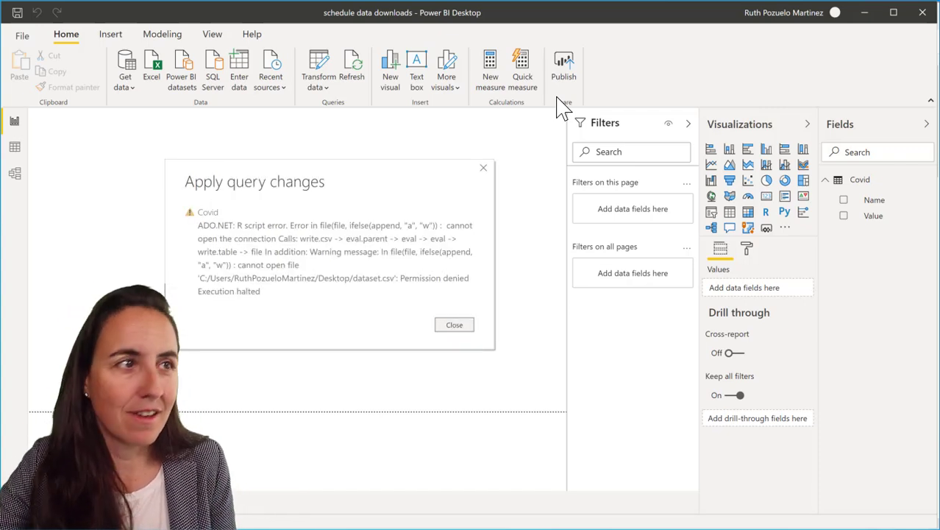
pyautogui.moveTo(371, 291)
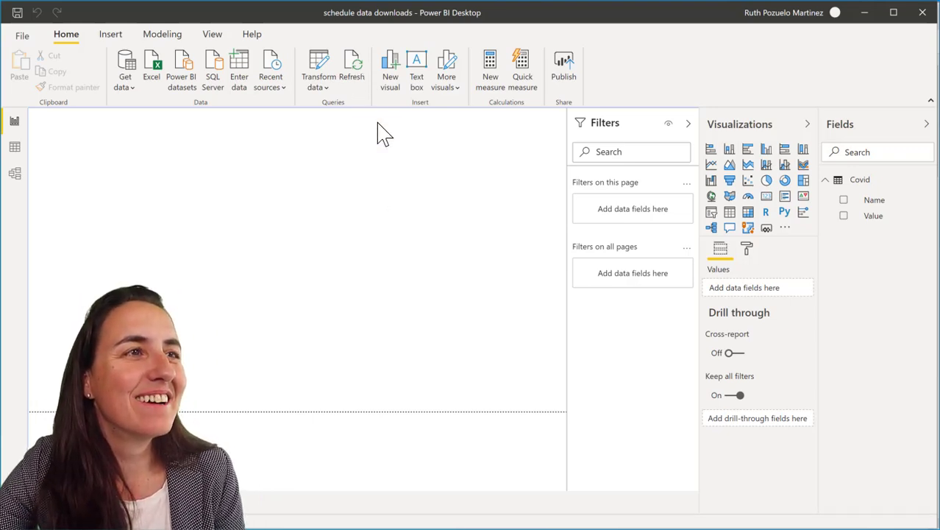
pyautogui.moveTo(544, 161)
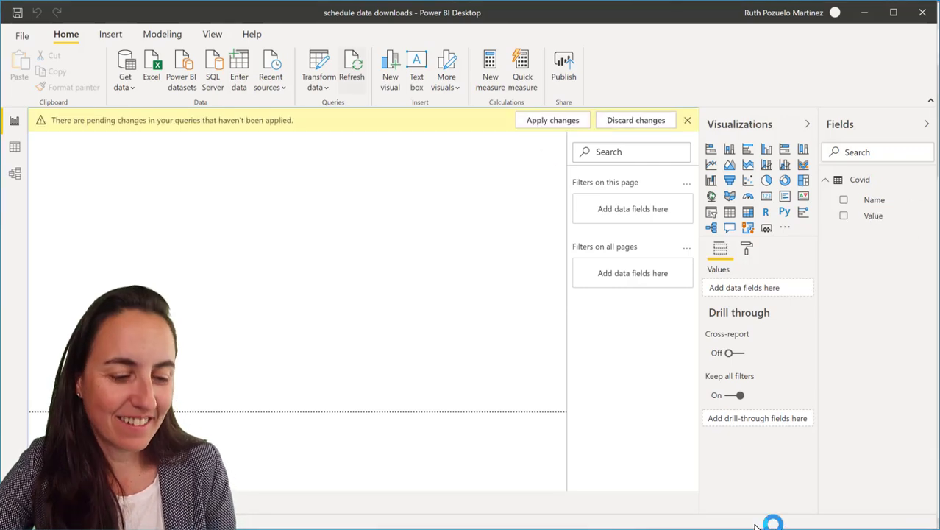
pyautogui.moveTo(557, 177)
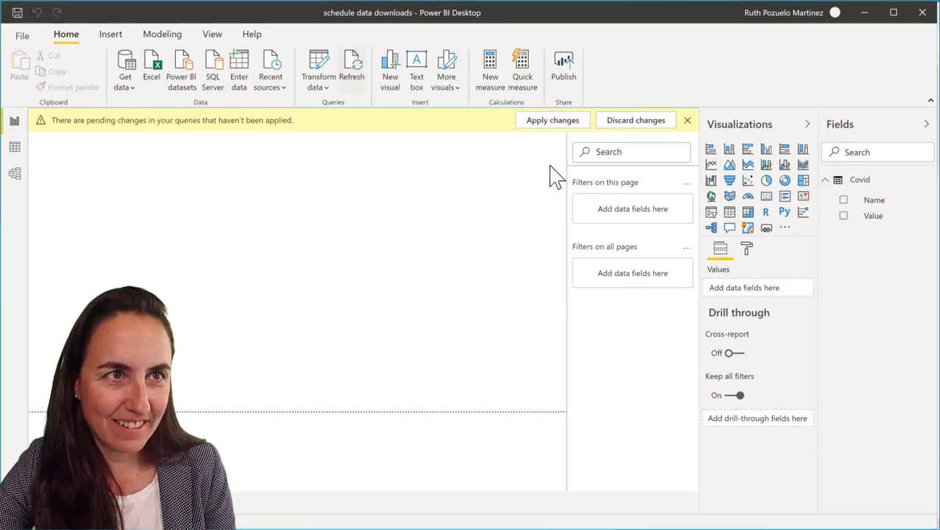
# - Apply the pending query changes so the Covid table reloads into the report
pyautogui.click(350, 66)
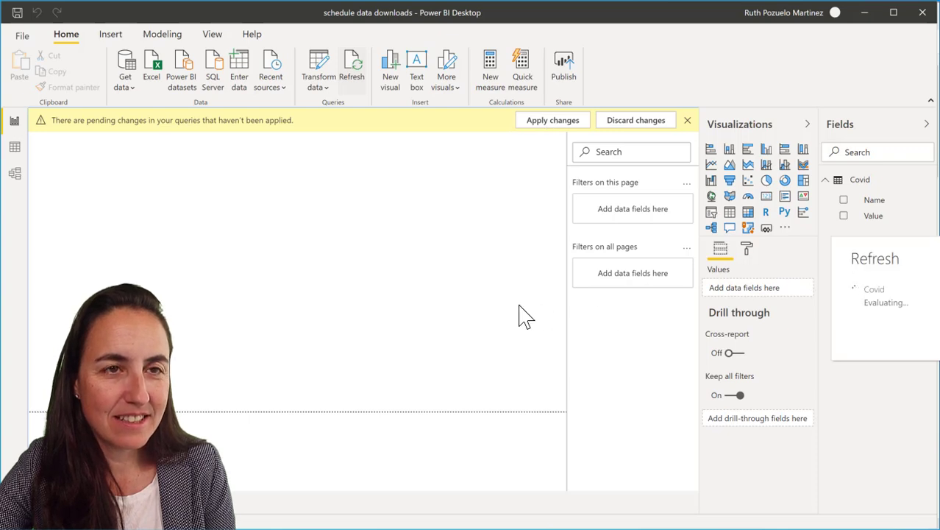
pyautogui.click(353, 66)
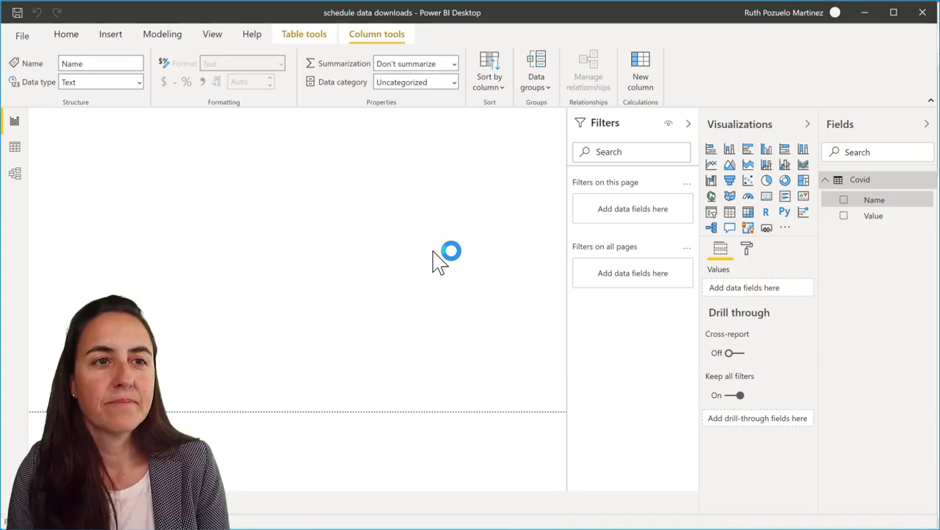
pyautogui.moveTo(515, 212)
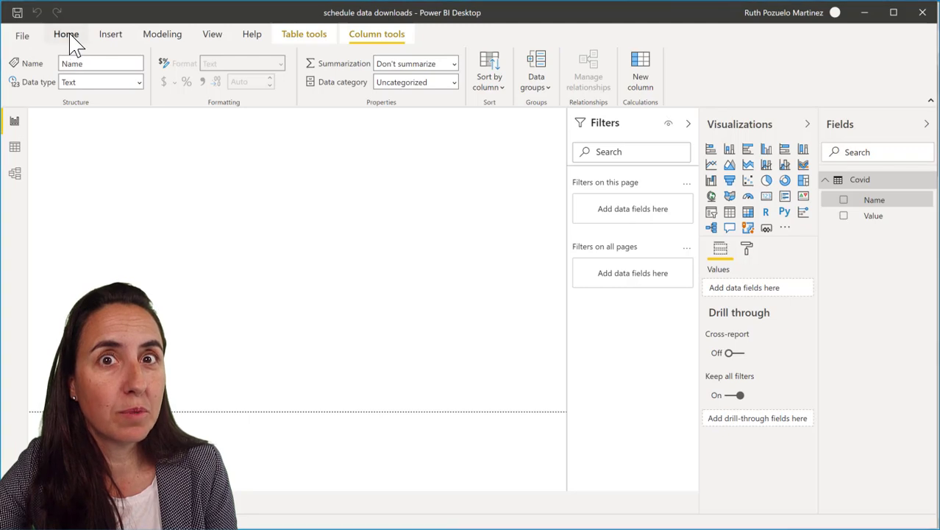
# - Publish the report to the Social Media workspace and open it in Power BI Service
pyautogui.click(66, 34)
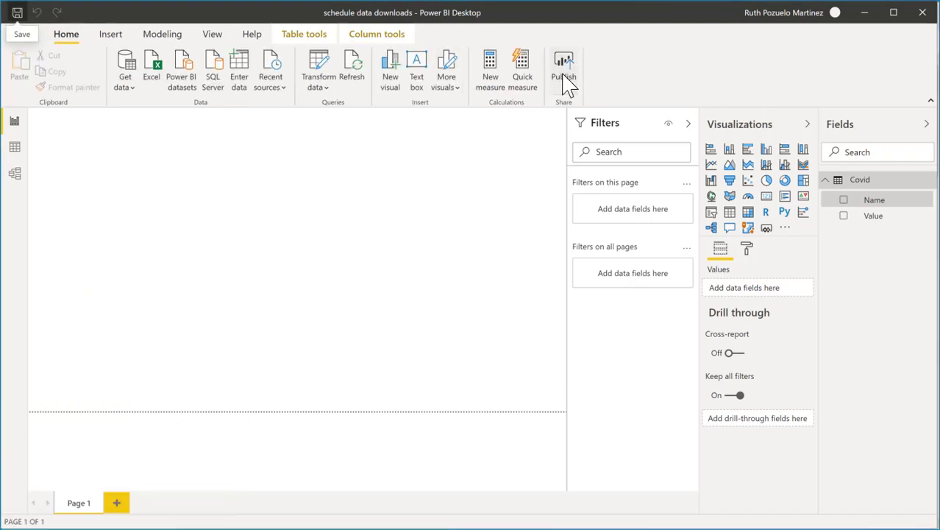
pyautogui.click(564, 70)
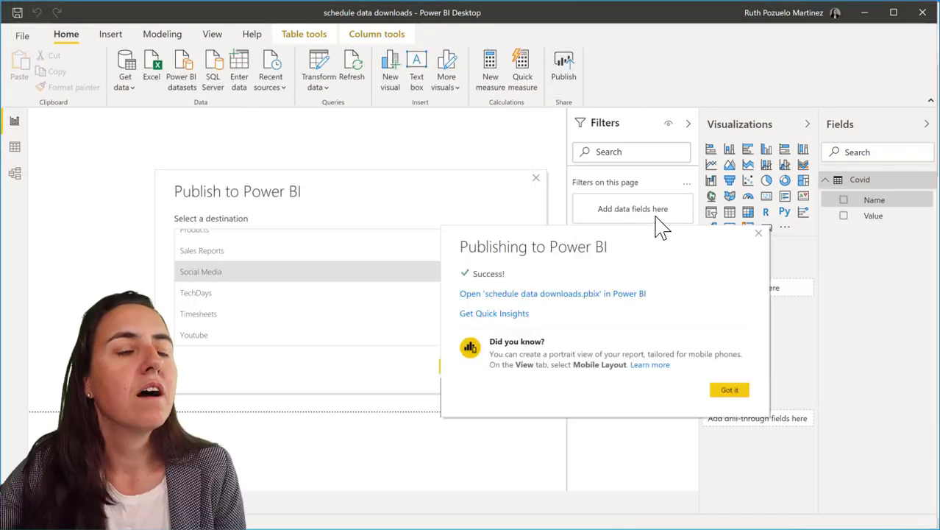
pyautogui.click(548, 292)
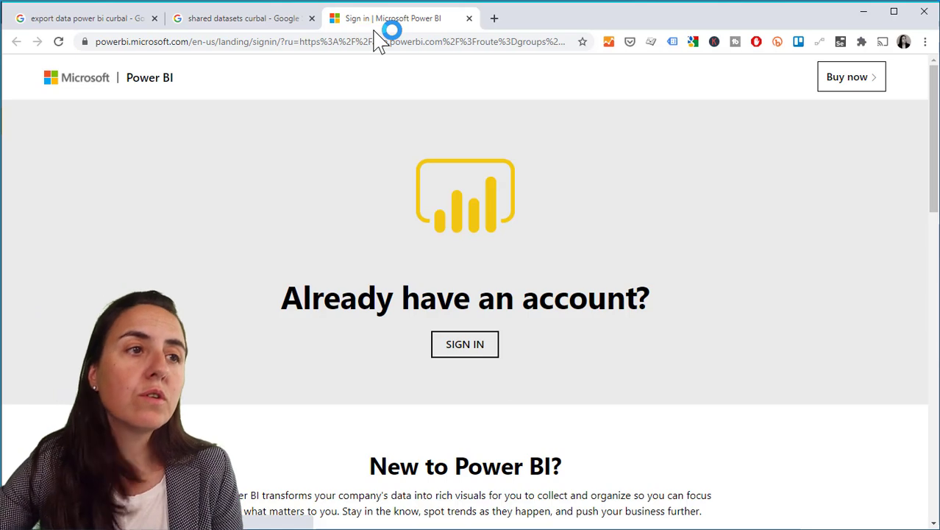
# - Sign in and list the datasets of the Social Media workspace
pyautogui.click(465, 345)
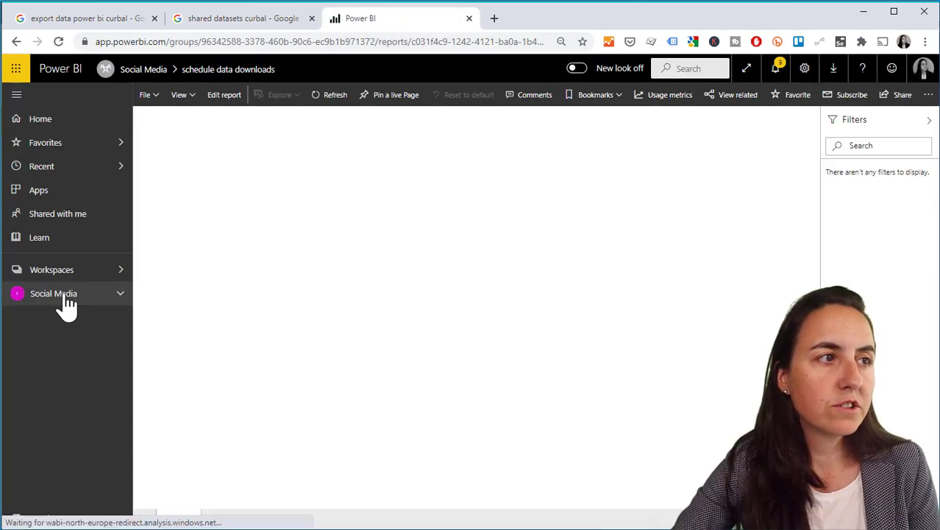
pyautogui.click(53, 292)
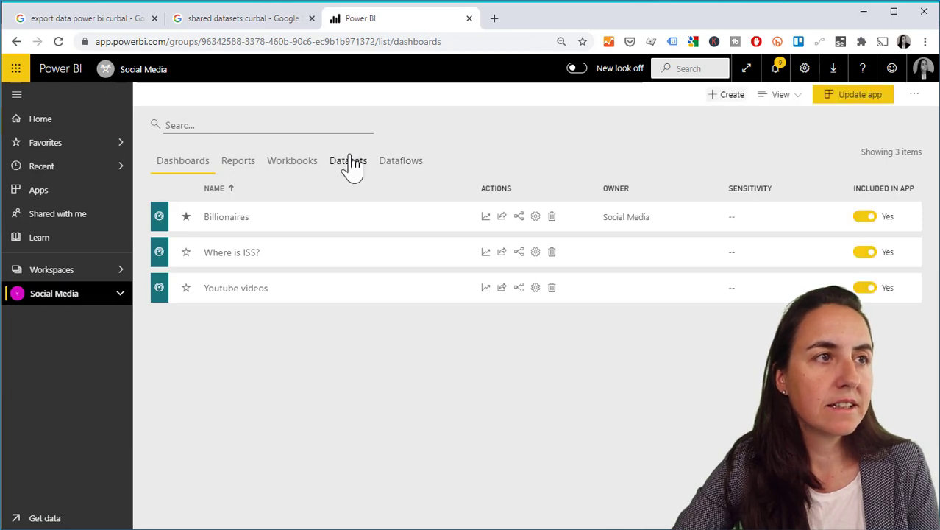
pyautogui.click(347, 160)
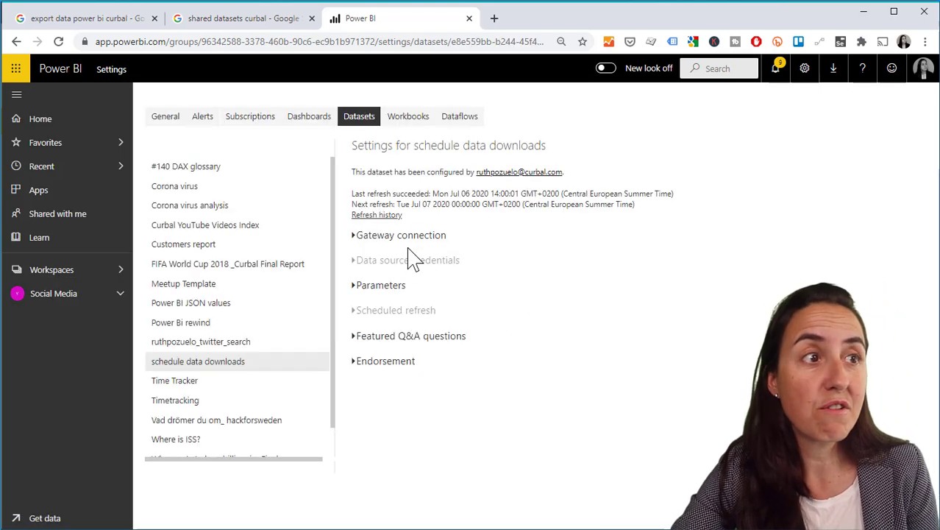
# - Turn on Use a data gateway with the Personal Gateway and expand Scheduled refresh
pyautogui.click(400, 236)
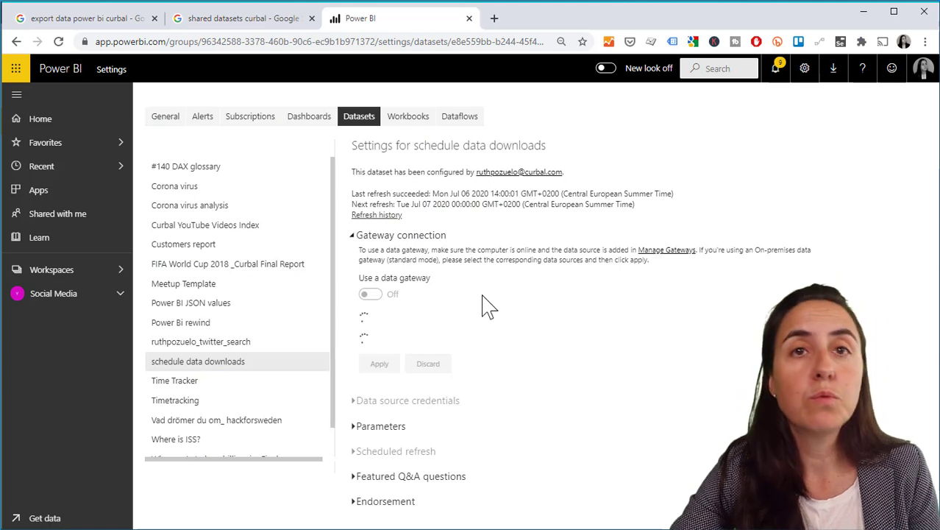
pyautogui.click(371, 294)
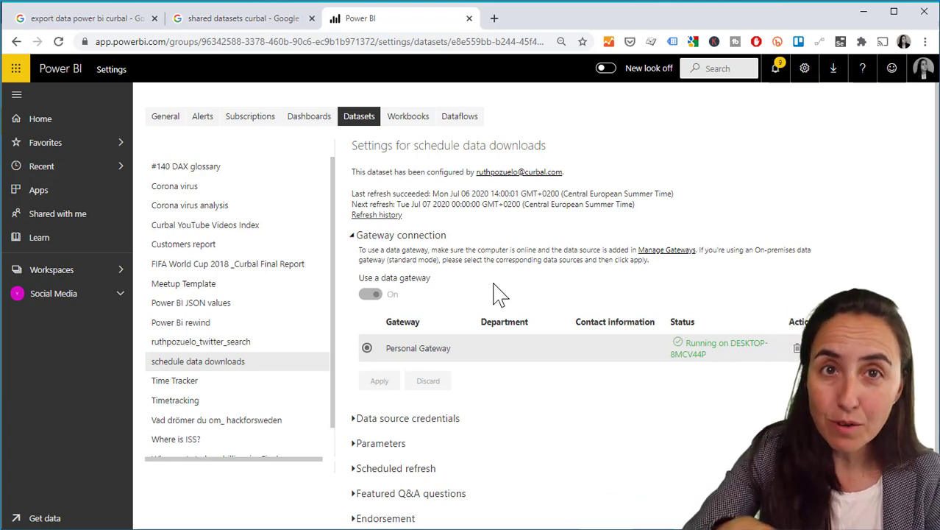
pyautogui.moveTo(368, 318)
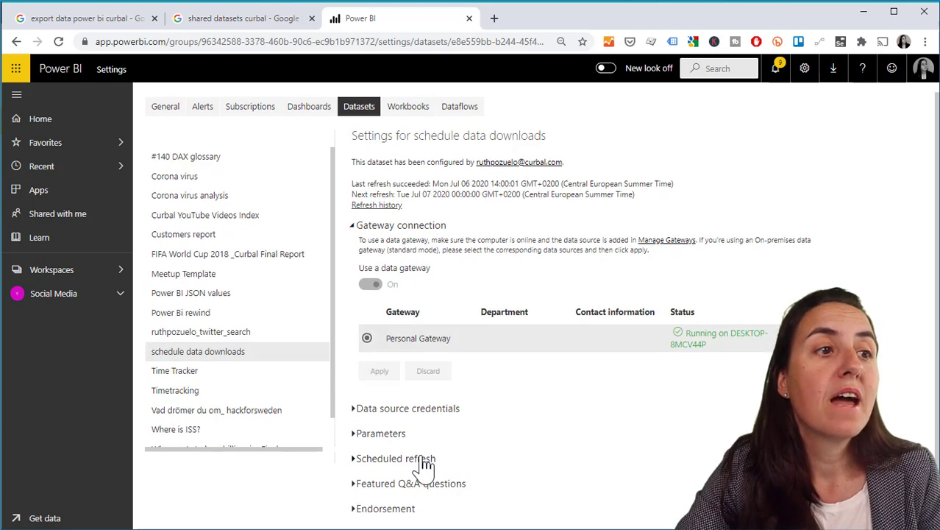
pyautogui.click(396, 458)
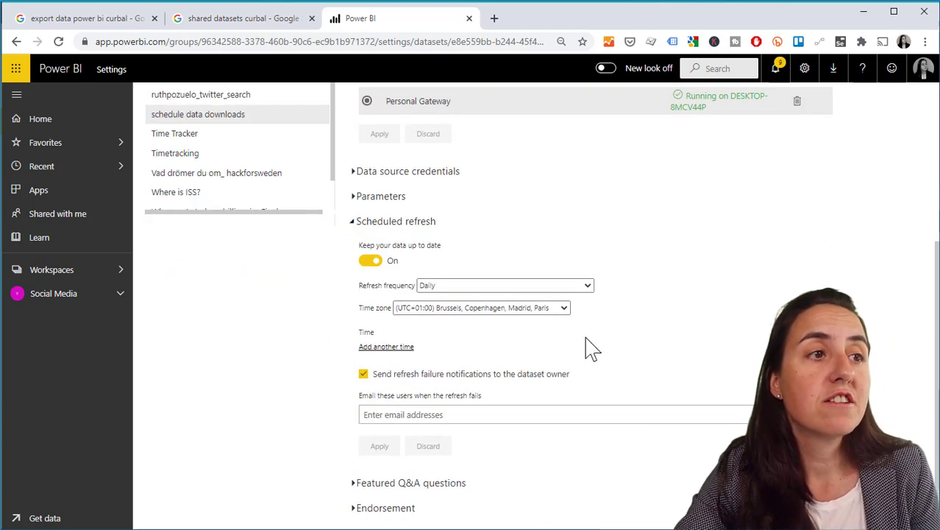